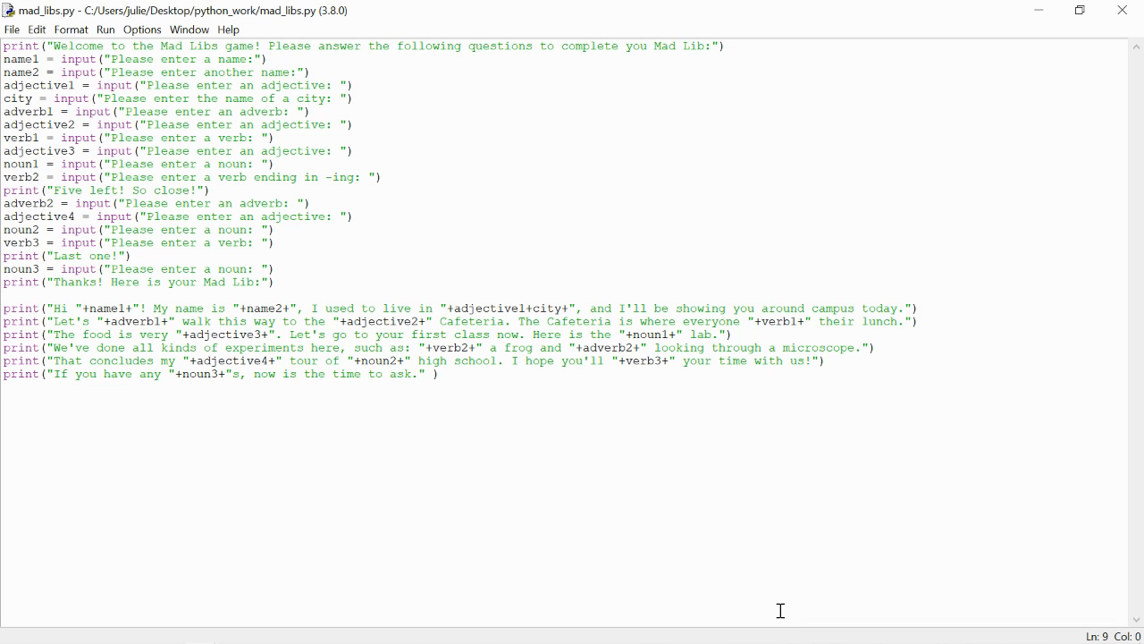
Step: Run the Mad Libs module with F5 and answer Jill, Mary and New York City
click(3, 150)
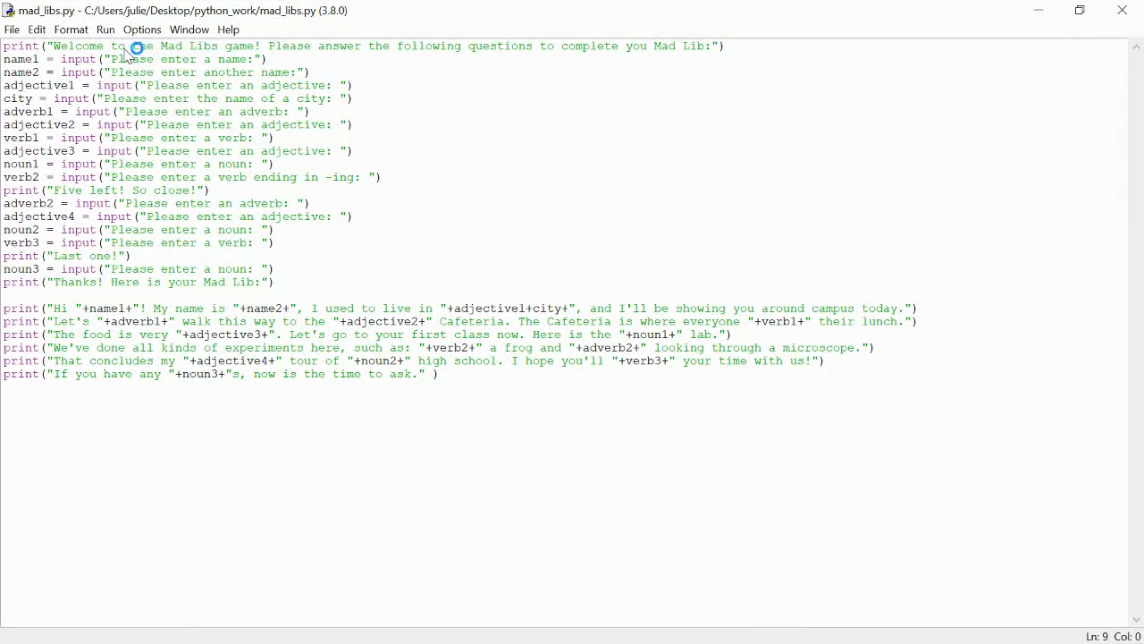
key(F5)
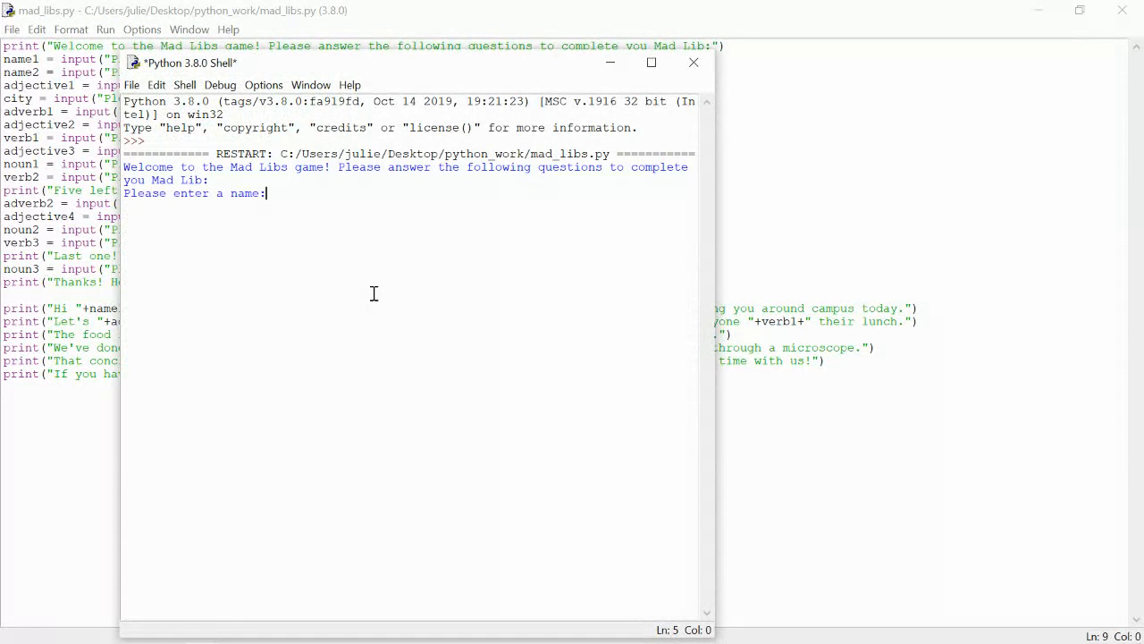
text(Jill)
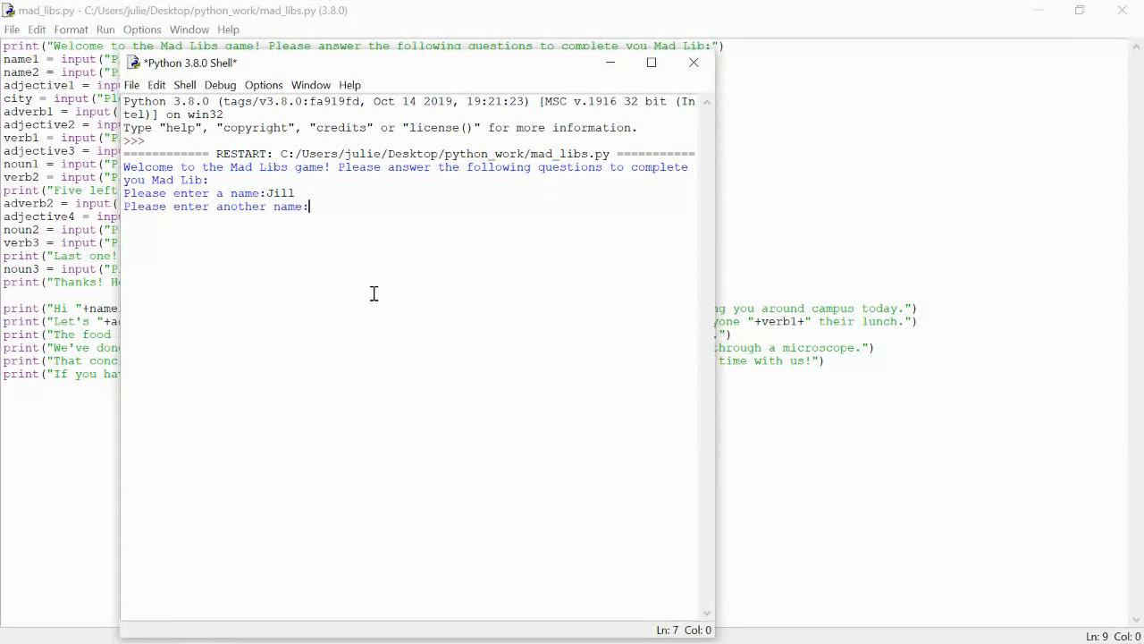
text(Ma)
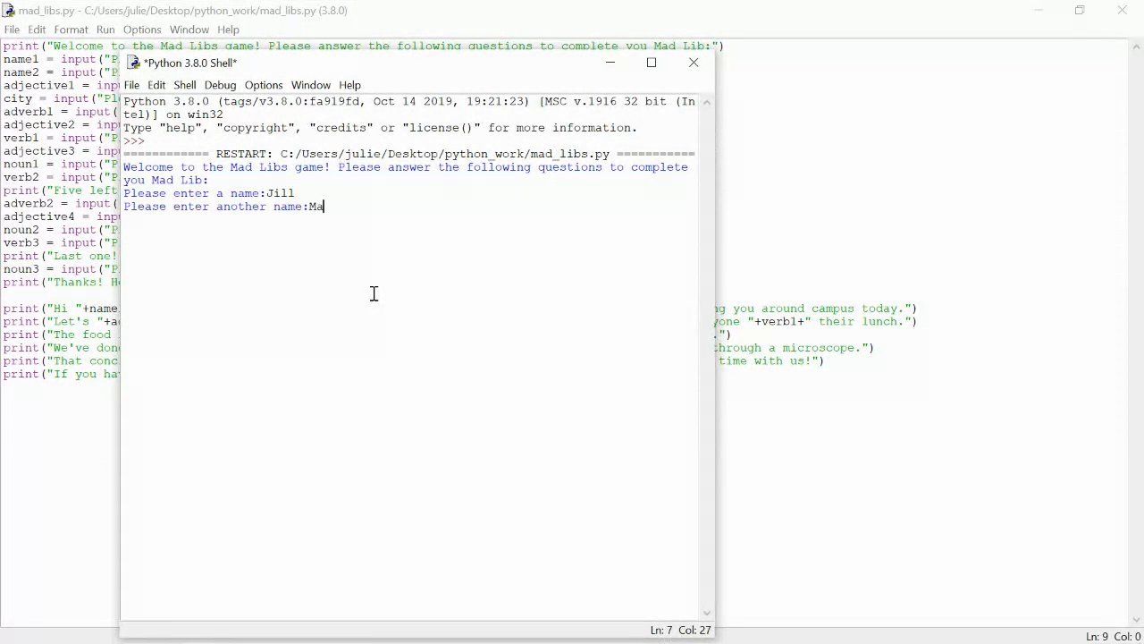
key(Return)
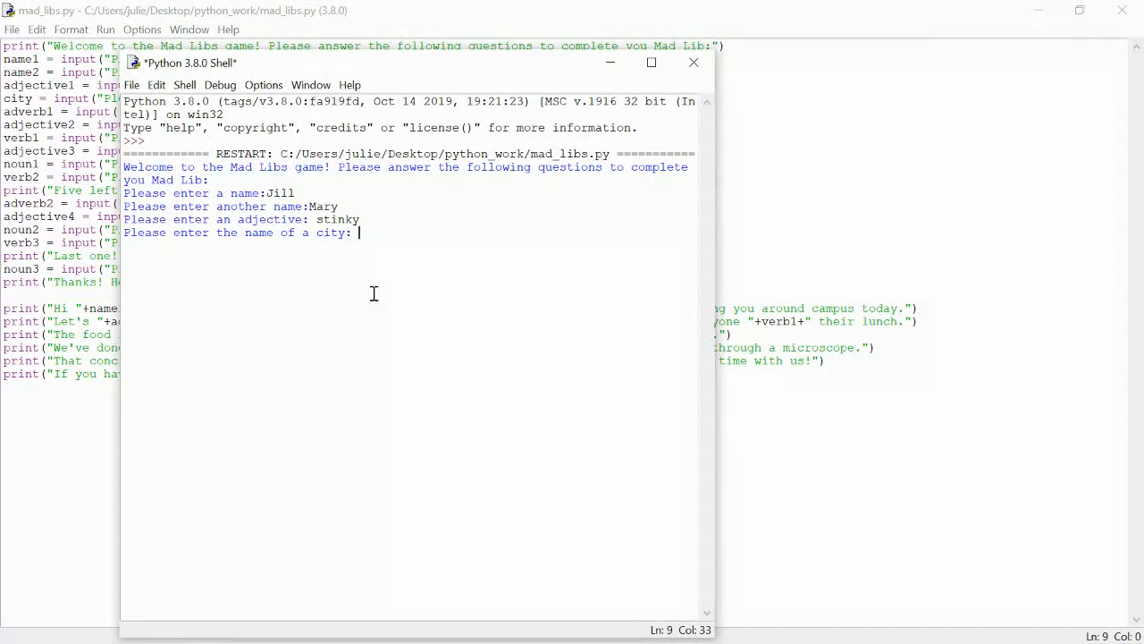
text(New York City)
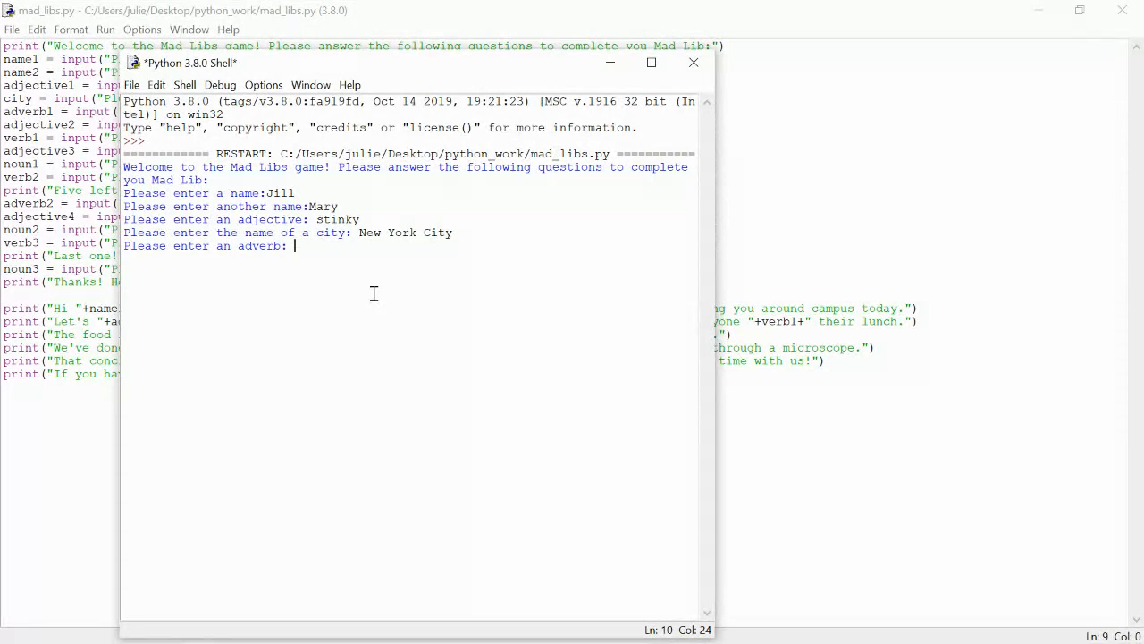
Step: Answer the next prompts with slowly, pink and run, correcting a mistyped adverb
text(quick)
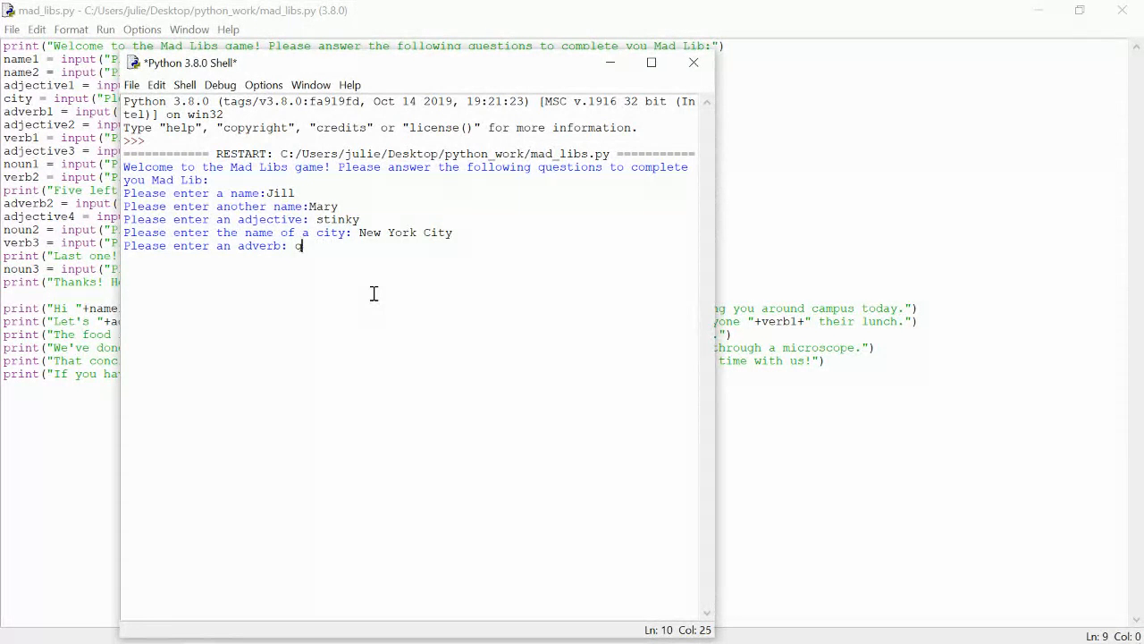
key(BackSpace)
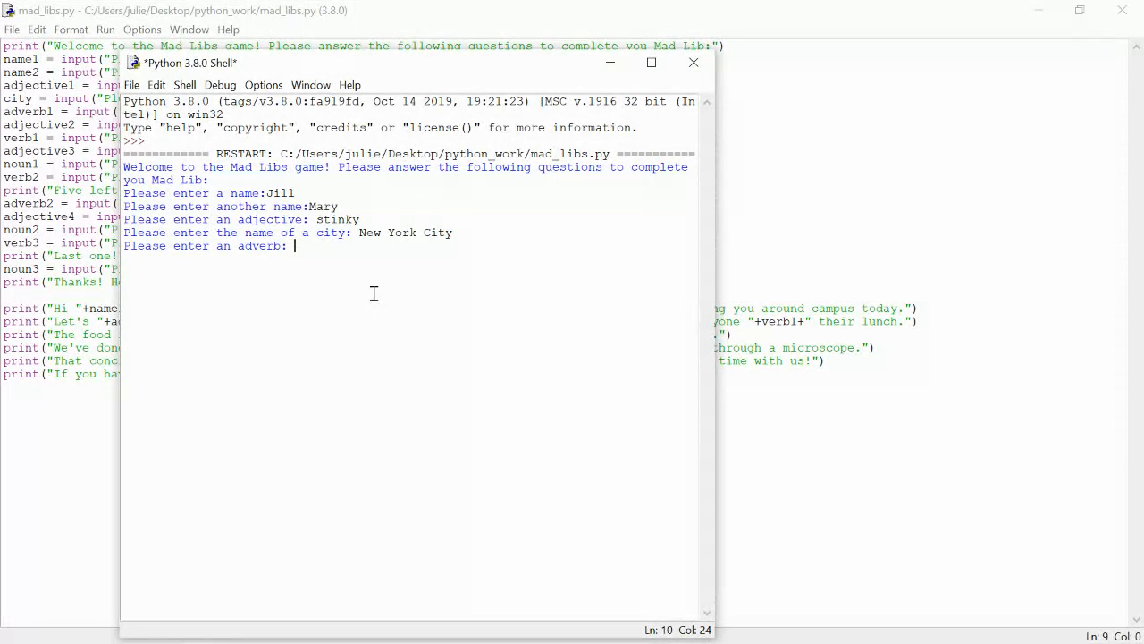
text(slowly)
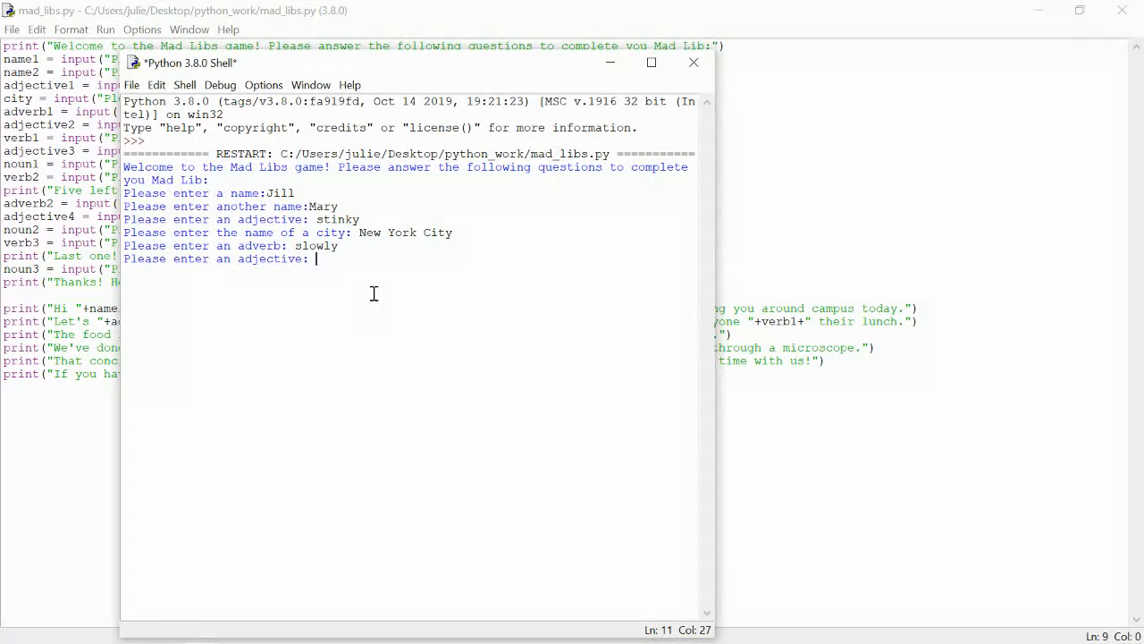
text(pink)
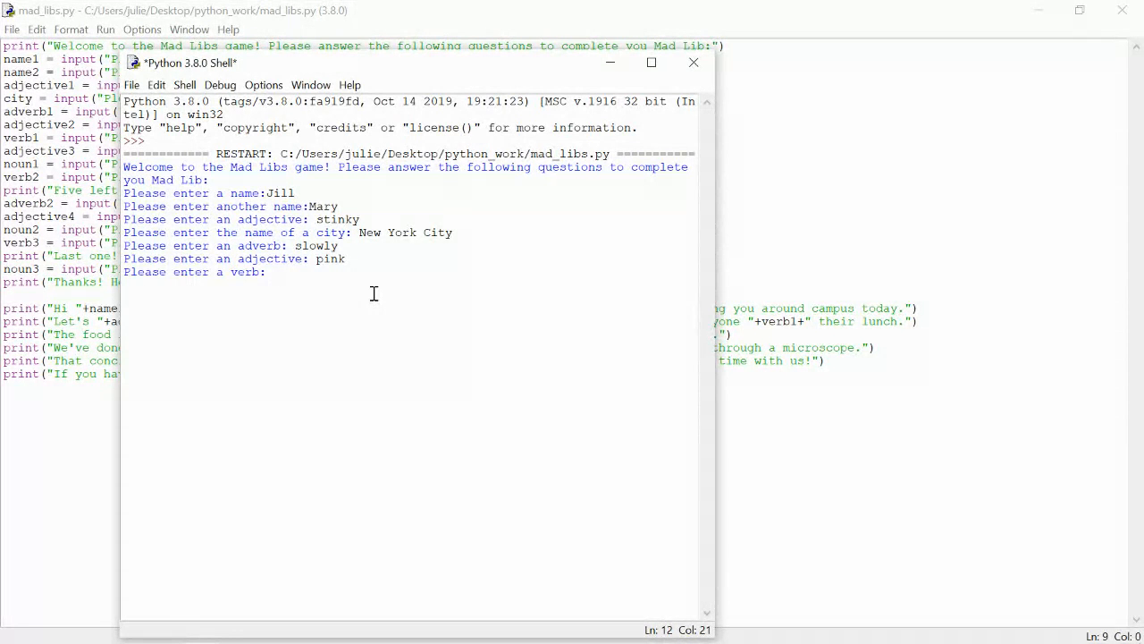
text(run)
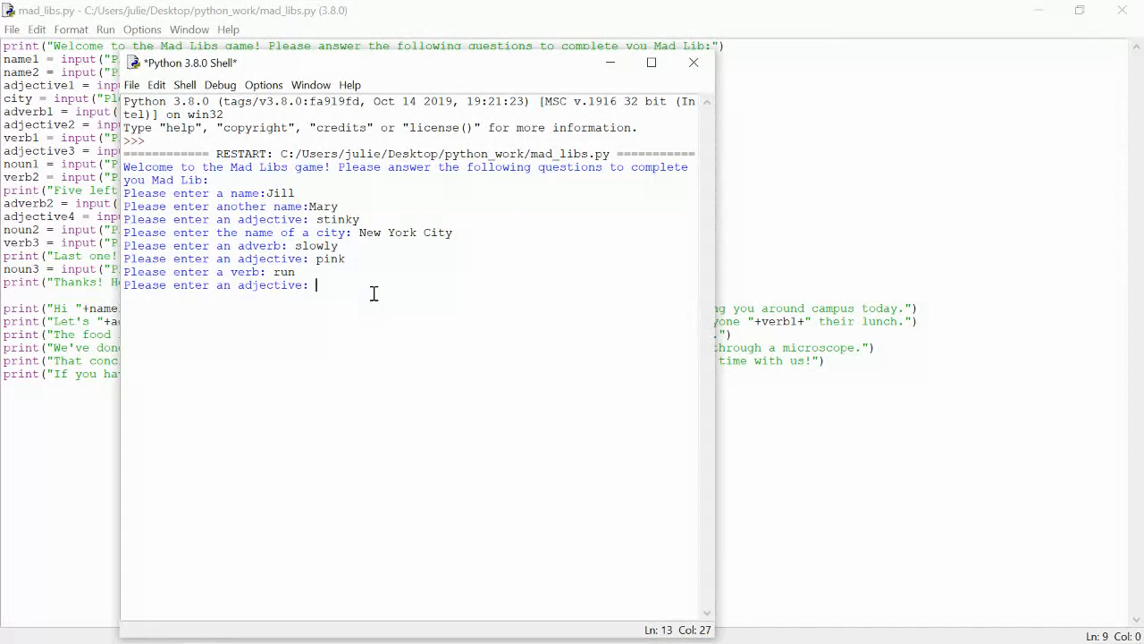
text(s)
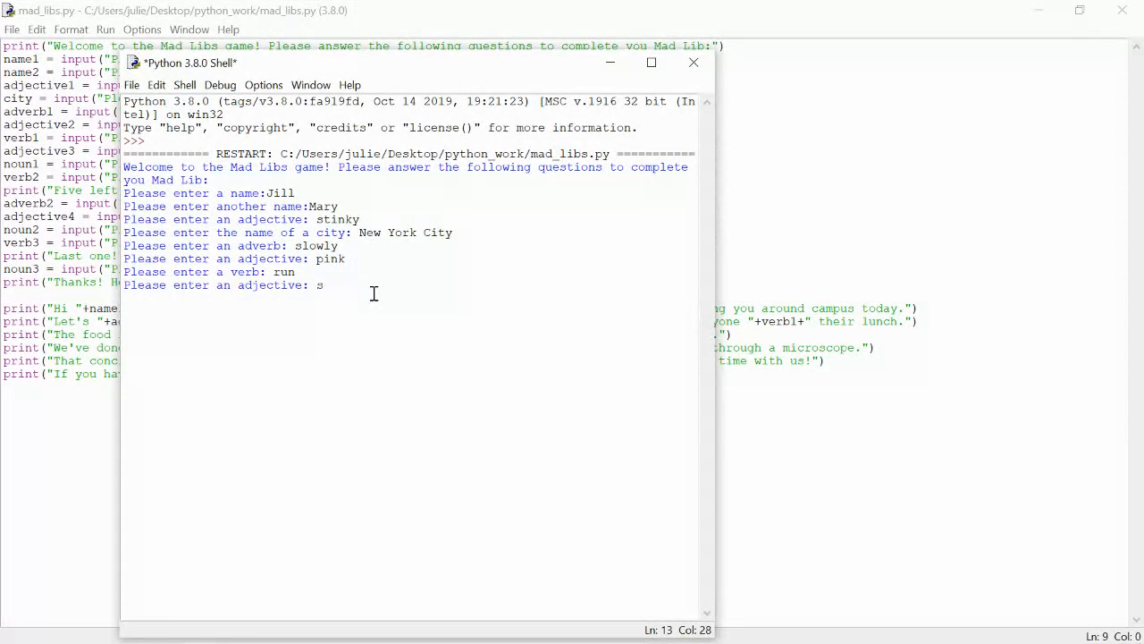
key(Backspace)
text(blue)
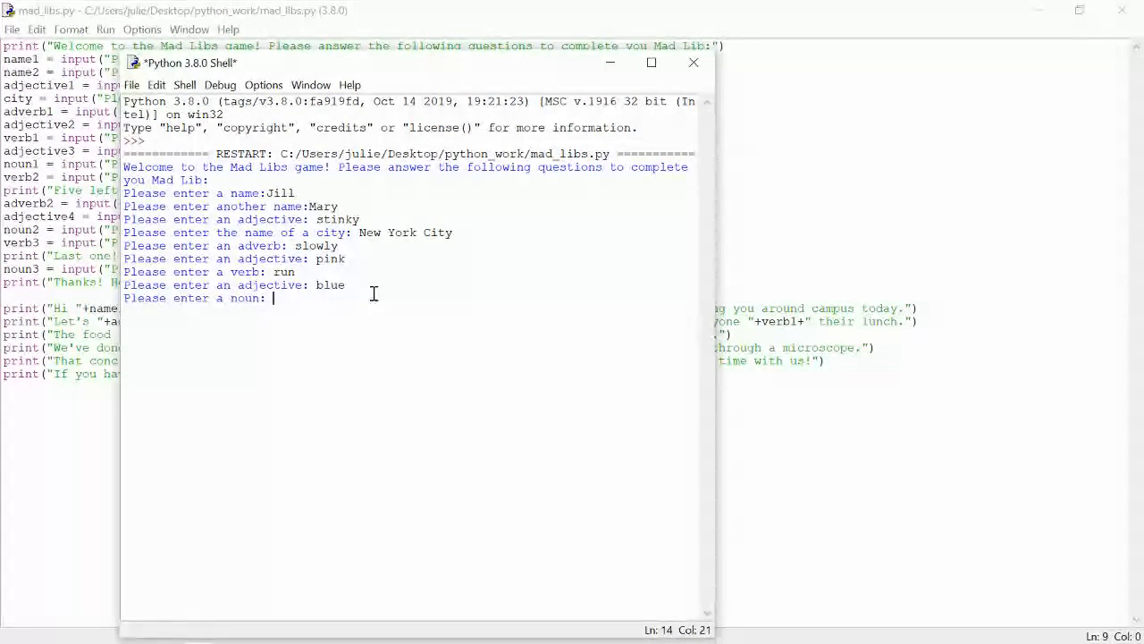
Step: Answer the noun, verb and adverb prompts with phone, jump and disgustingly
text(phone)
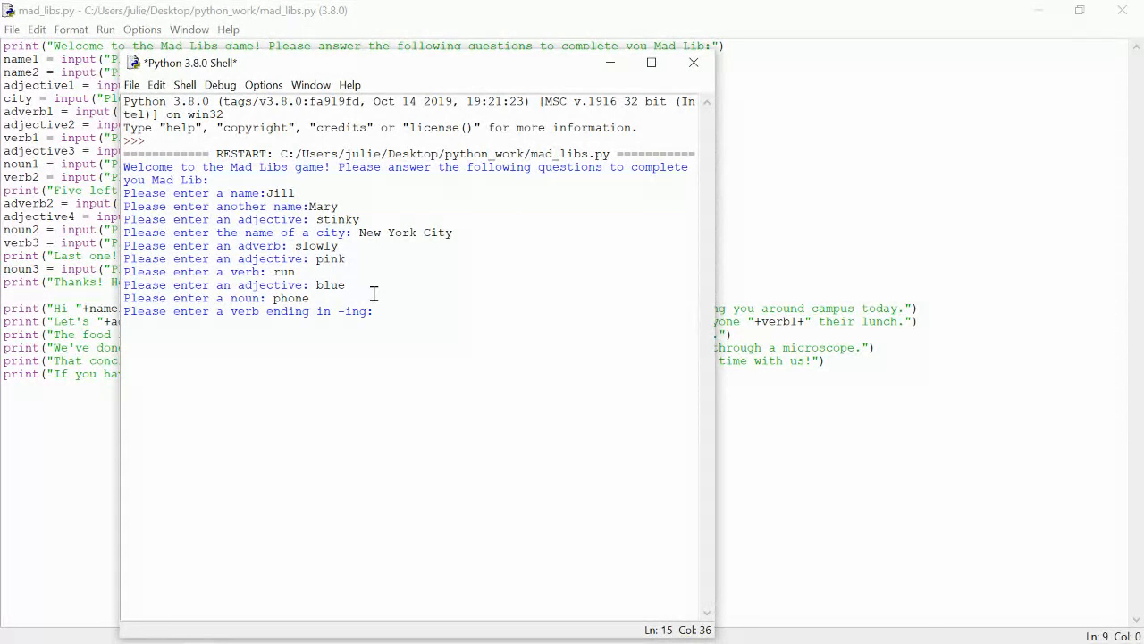
text(jumping)
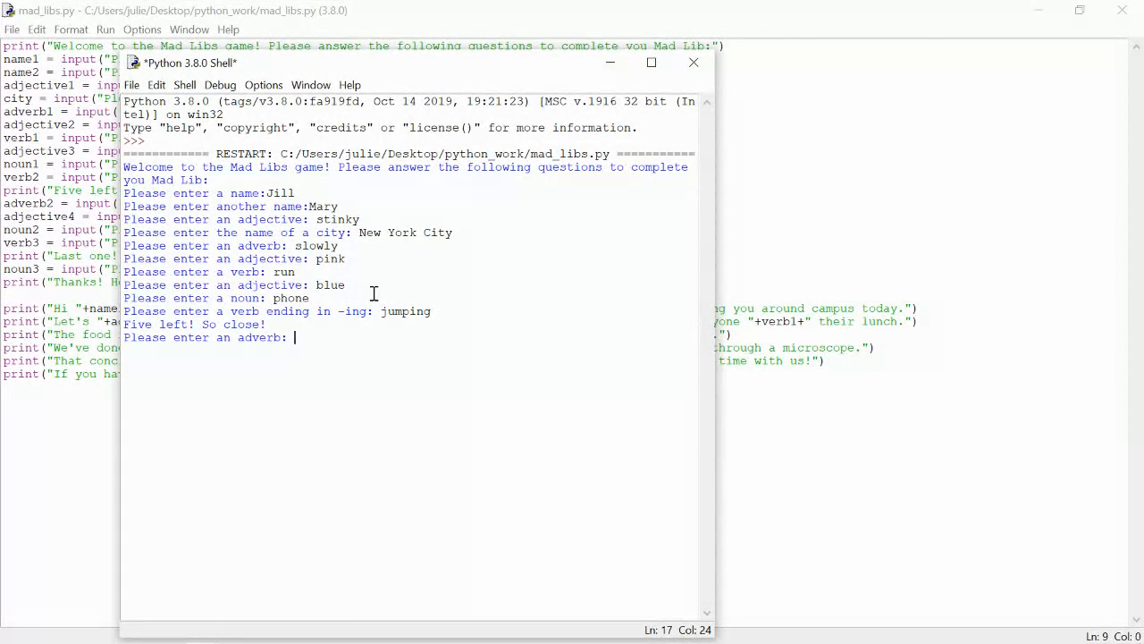
text(dis)
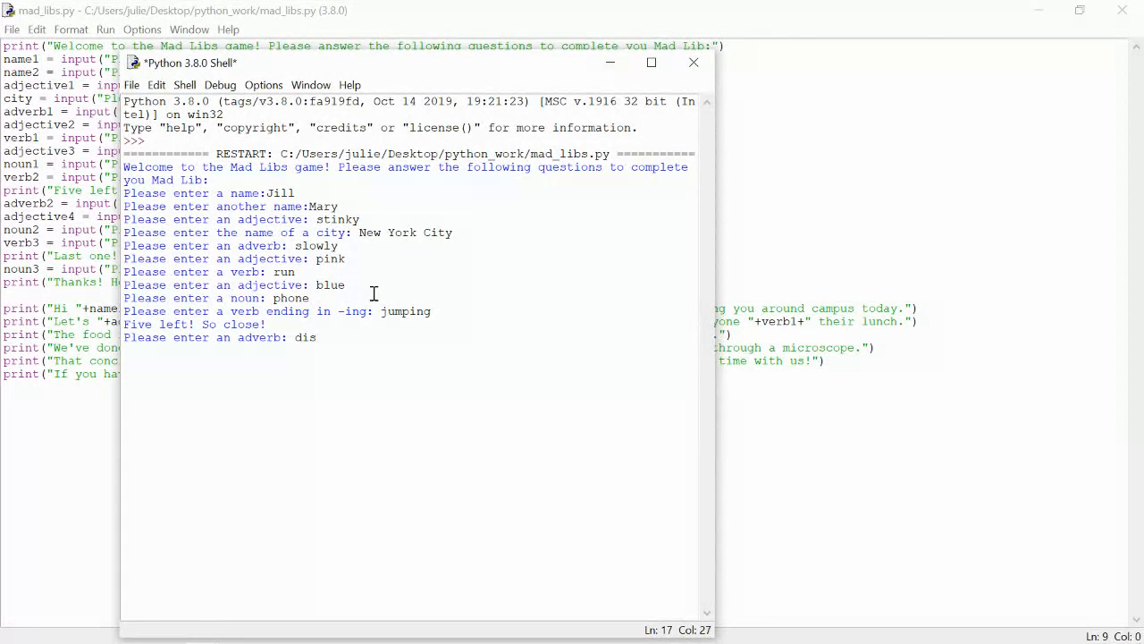
text(gusting)
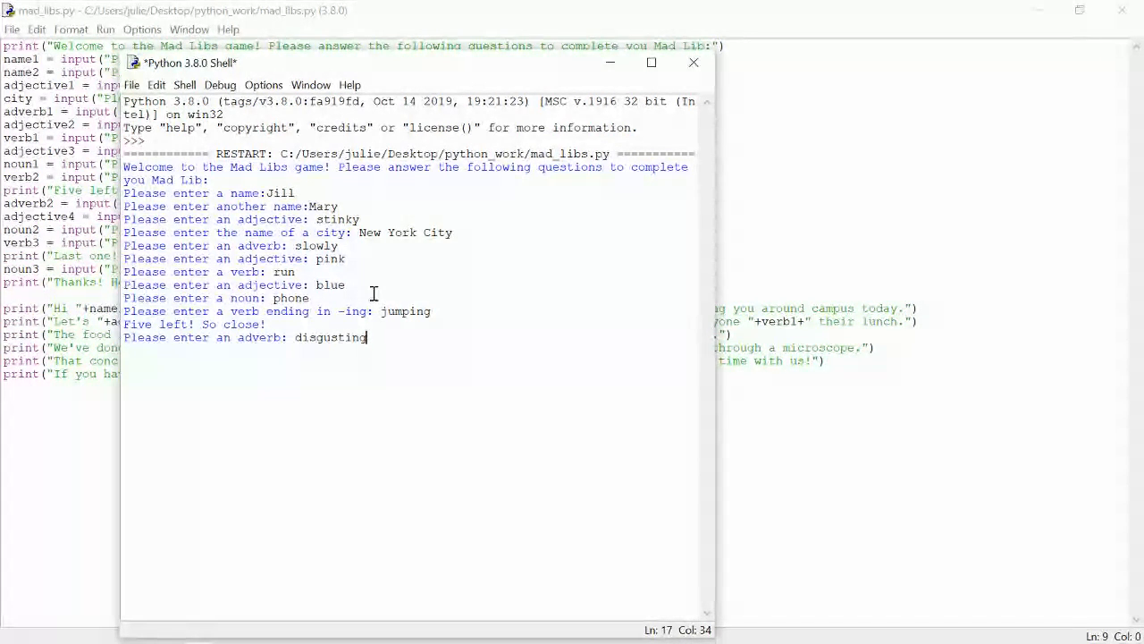
key(Return)
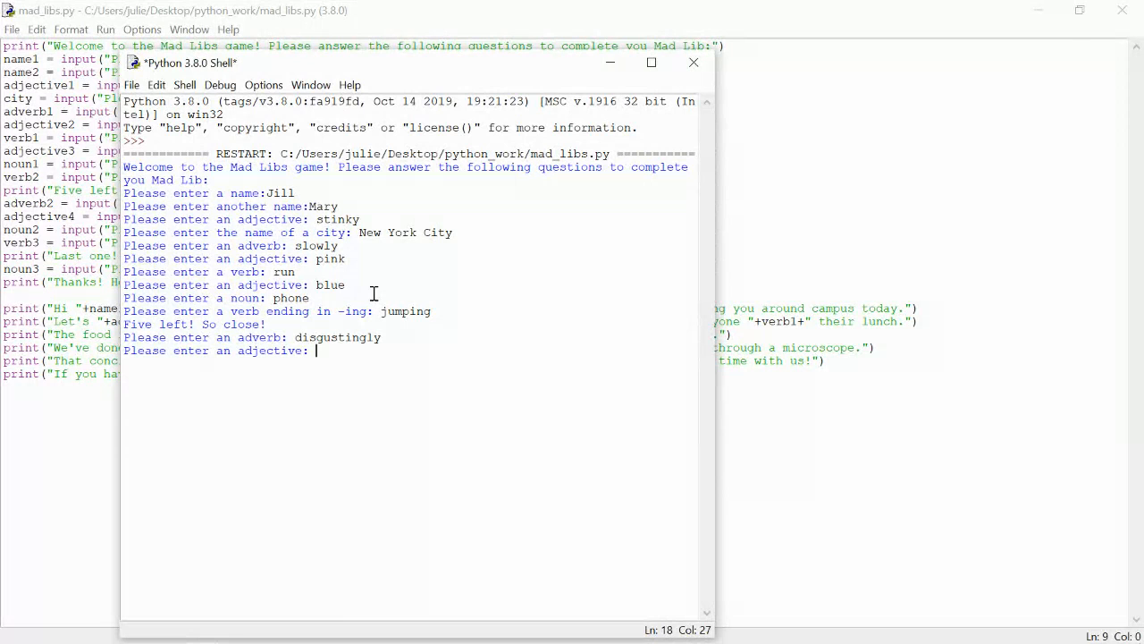
Step: Answer the adjective, noun and verb prompts with bright, watch and sit
text(br)
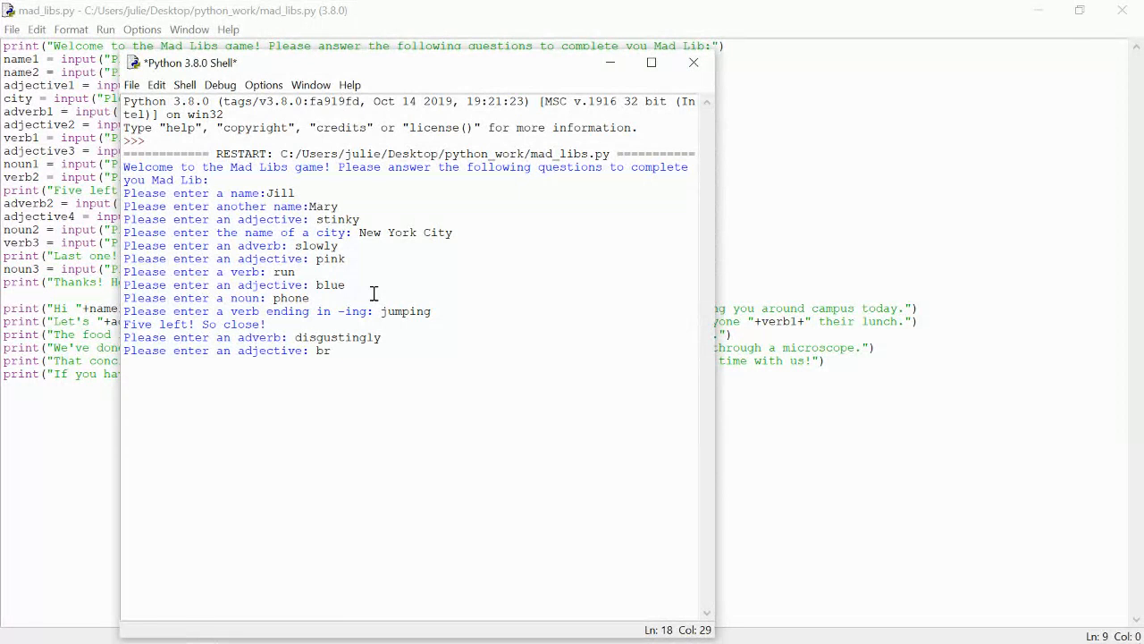
text(bright)
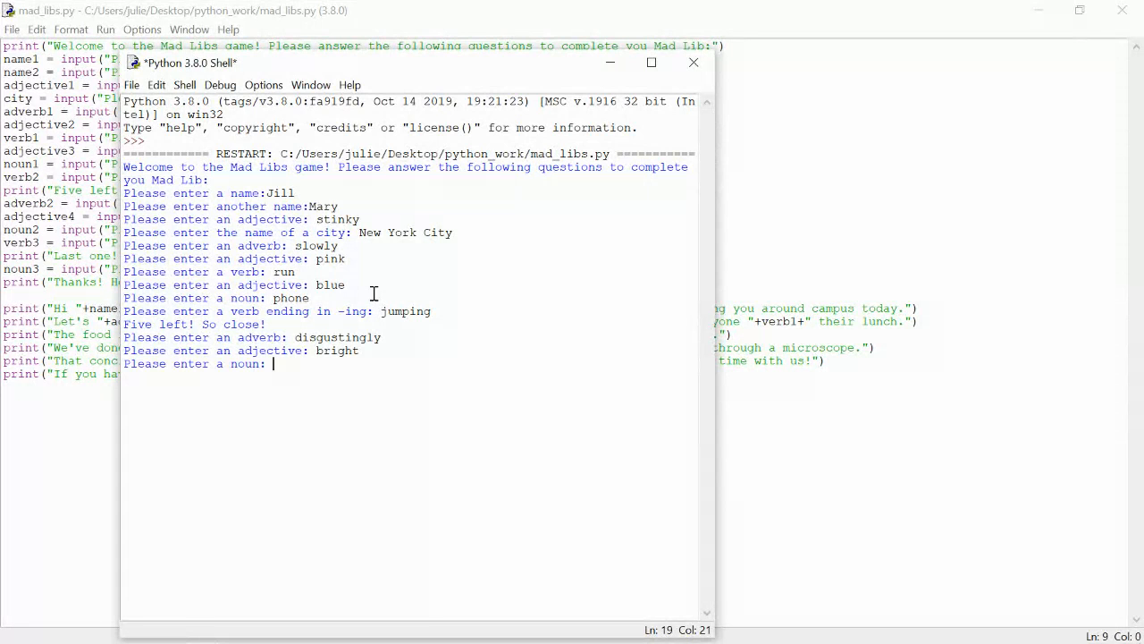
text(watch)
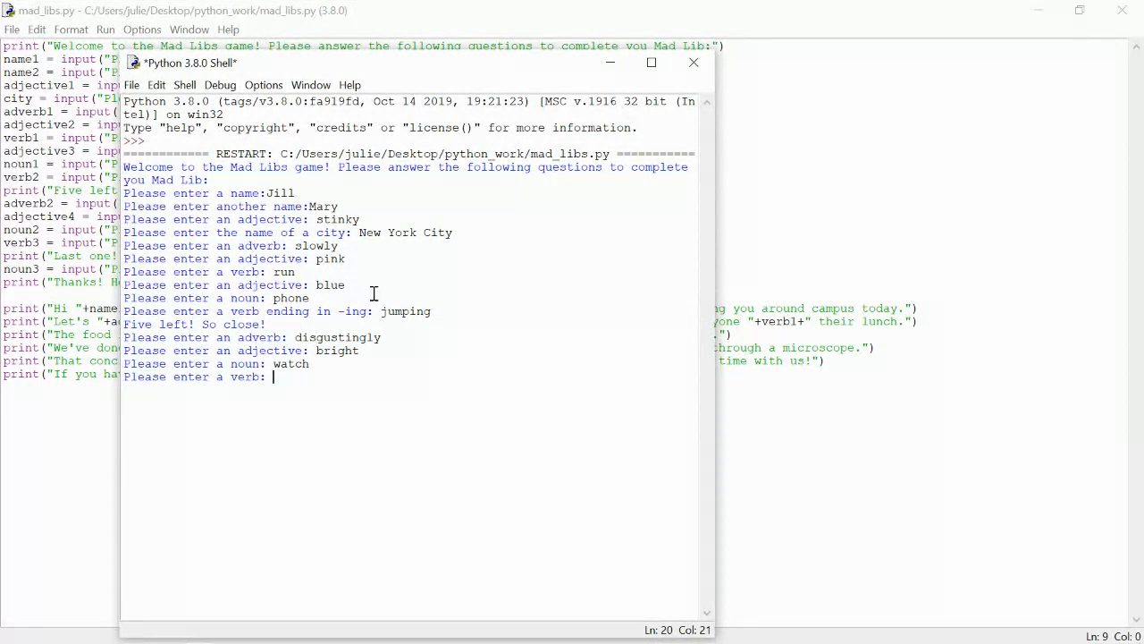
text(sit)
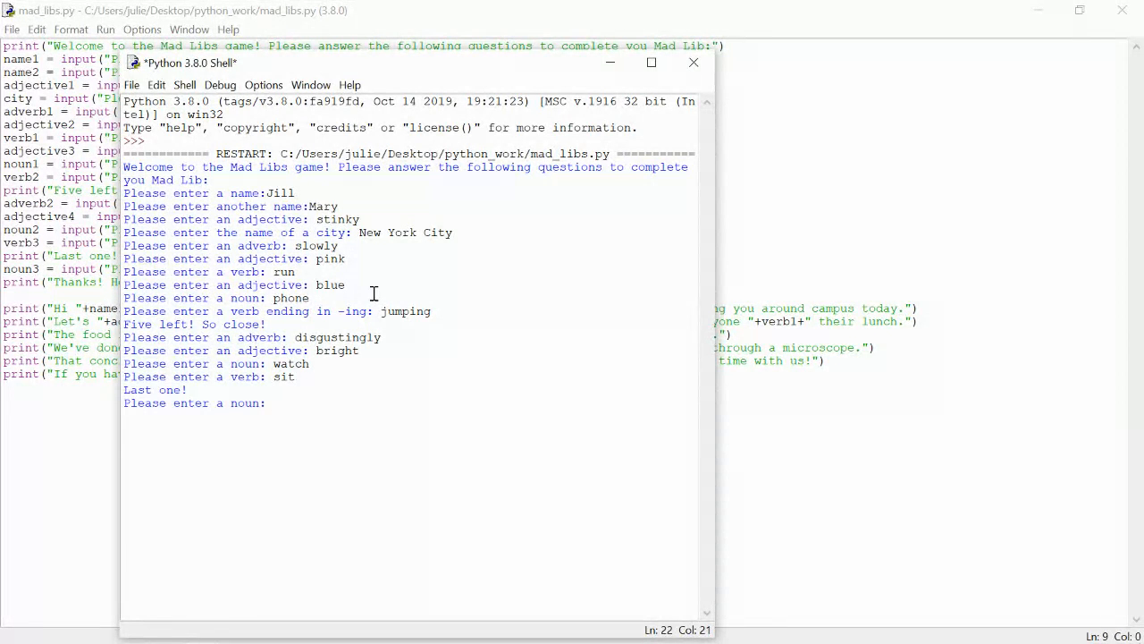
text(apple)
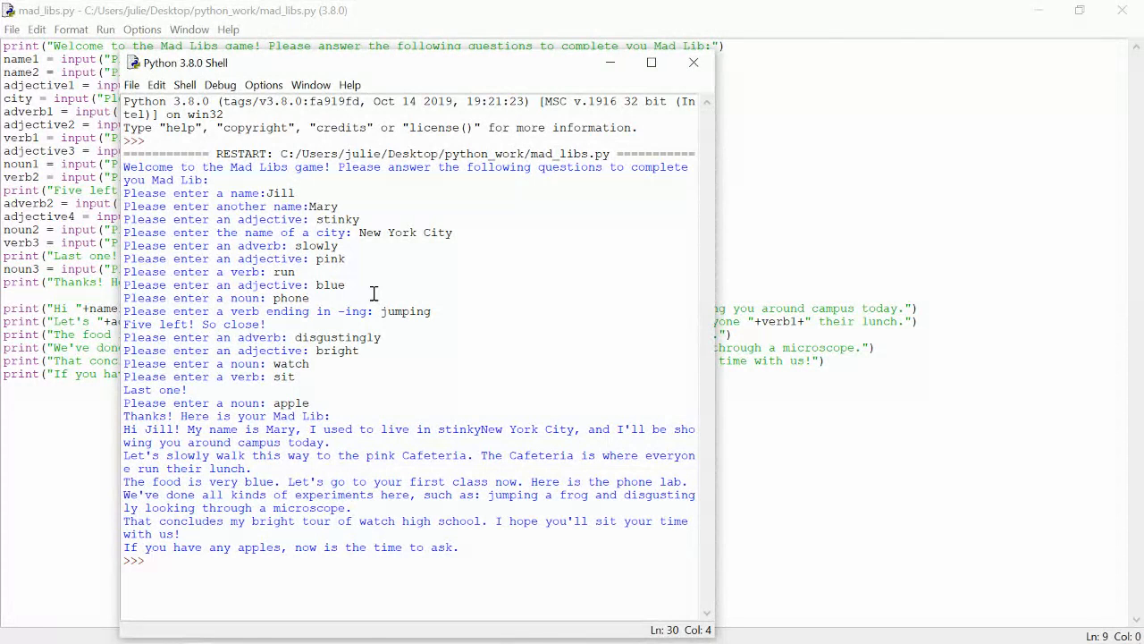
mouse_move(438, 483)
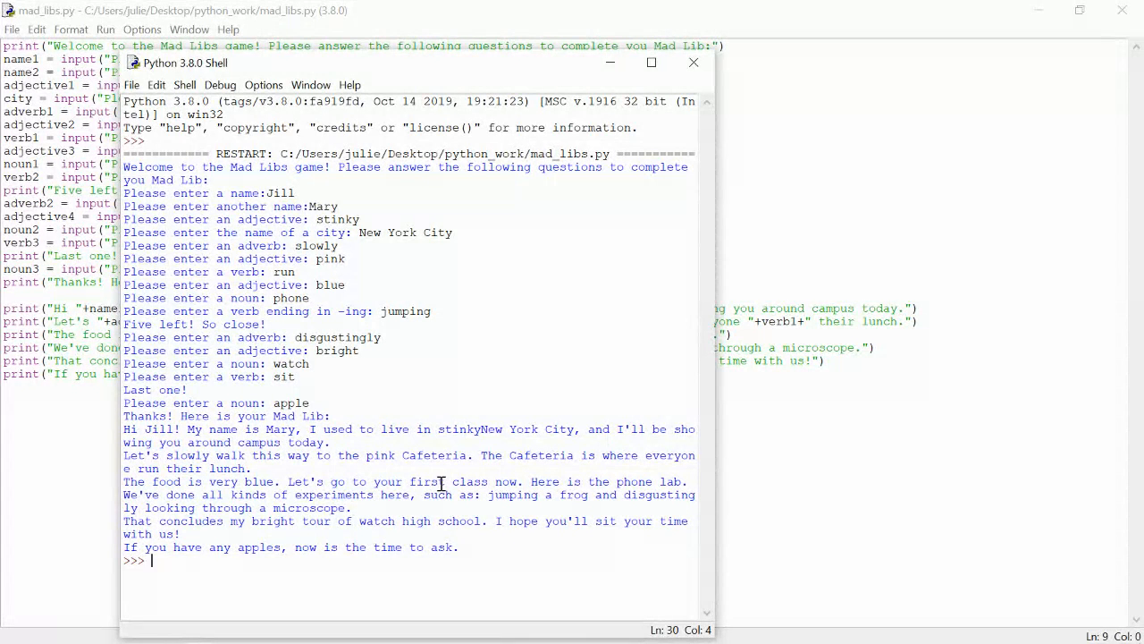
mouse_move(561, 456)
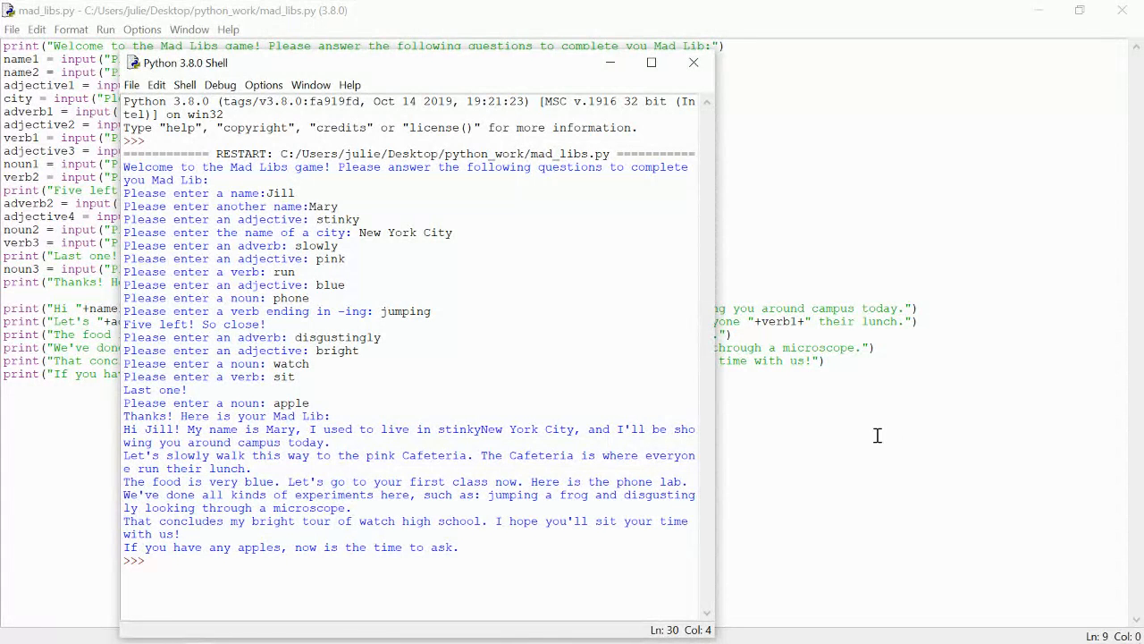
Step: Bring the mad_libs.py editor window to the front after the story prints
click(693, 63)
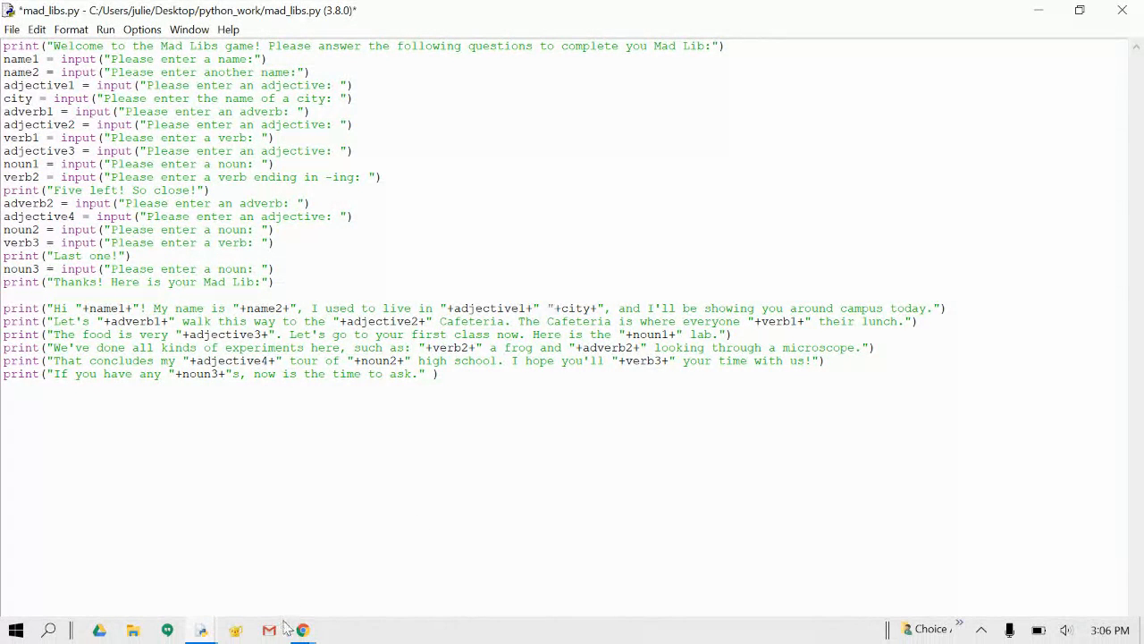
Step: Add a space after the colon in the name1 and name2 input prompts
click(272, 315)
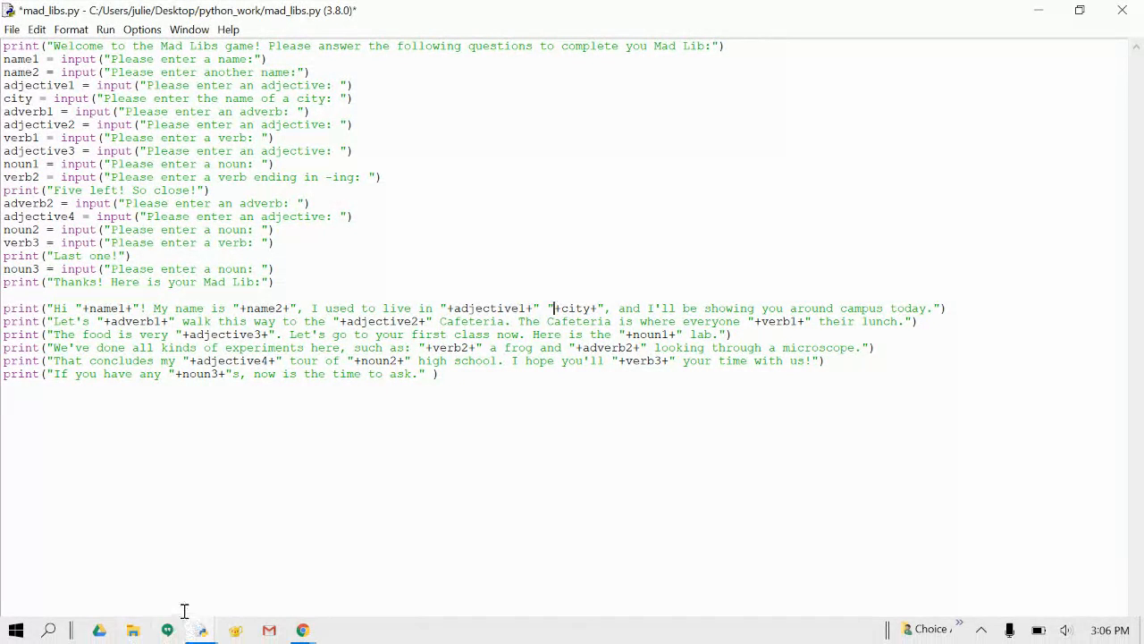
mouse_move(200, 629)
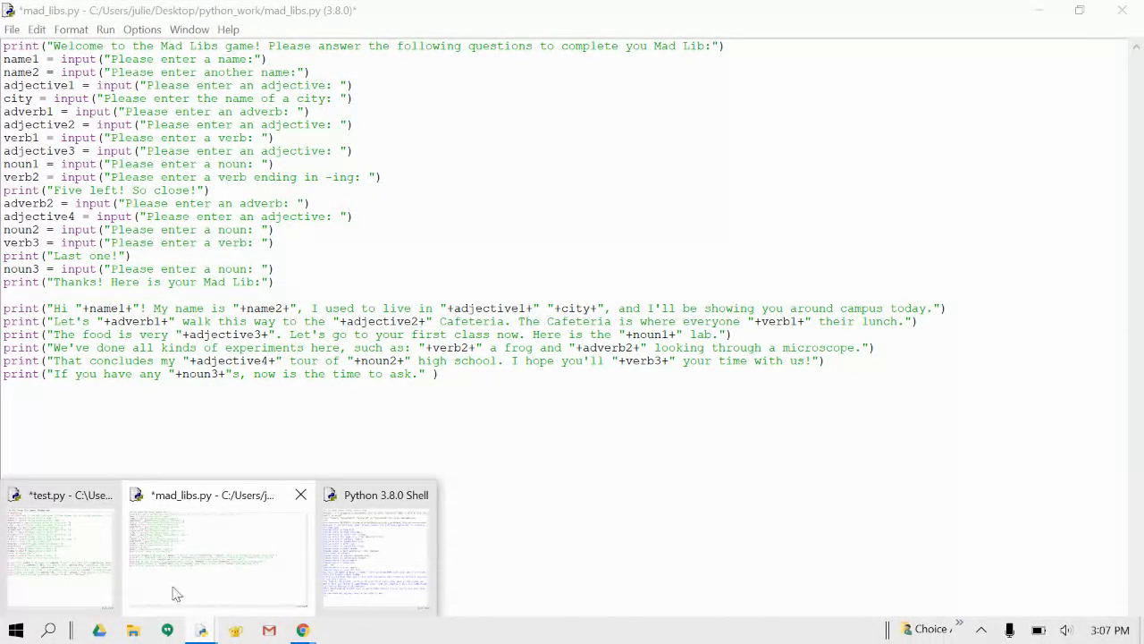
mouse_move(336, 551)
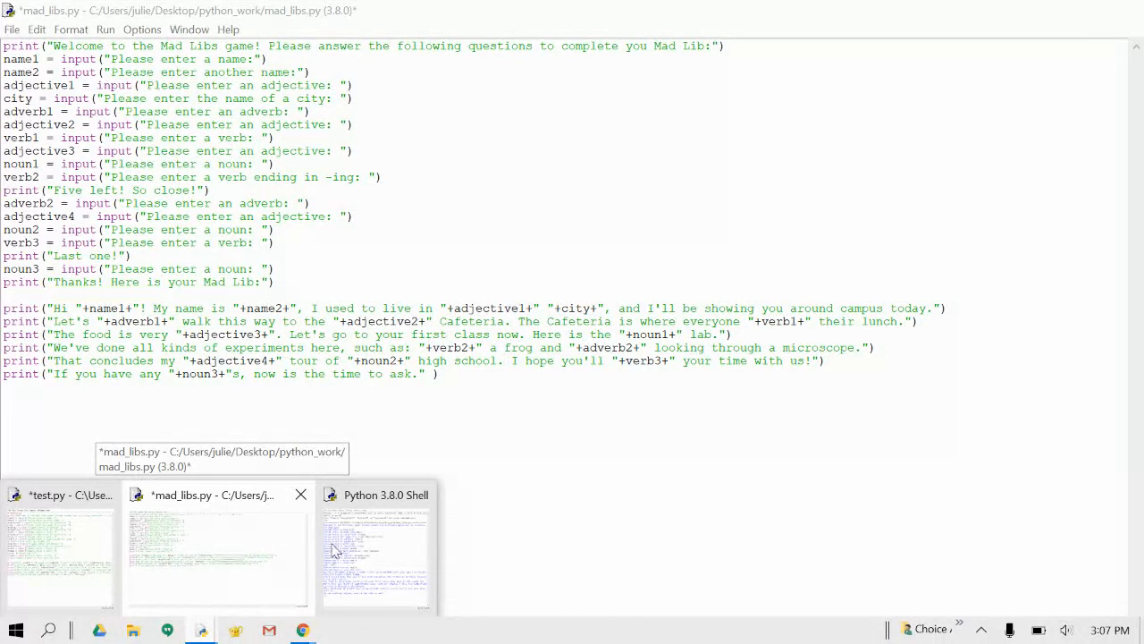
click(374, 551)
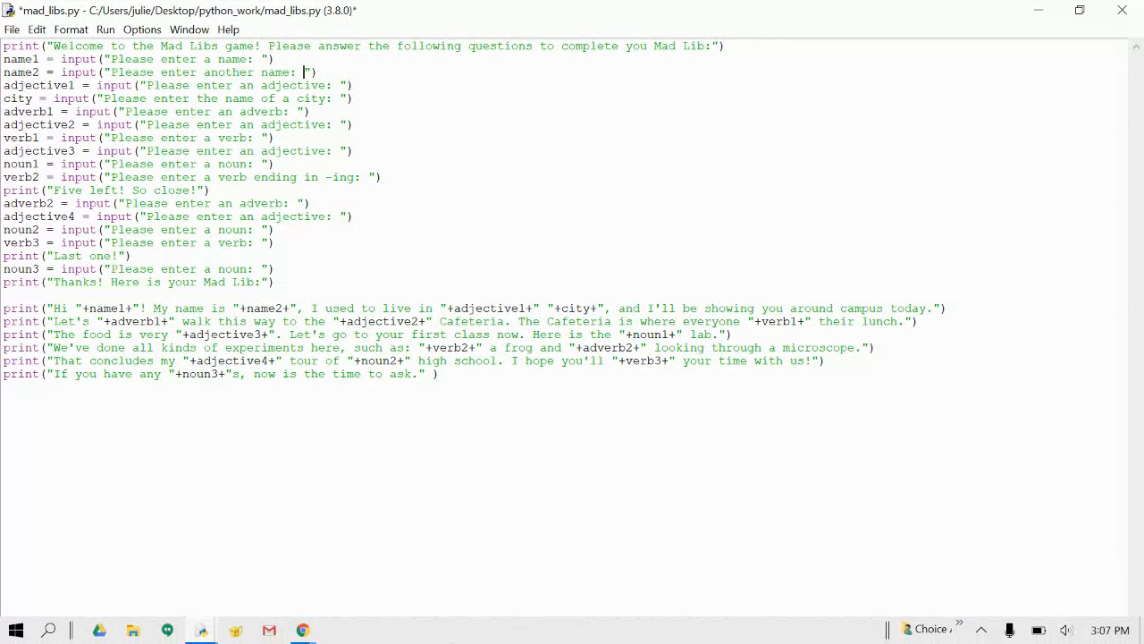
mouse_move(200, 630)
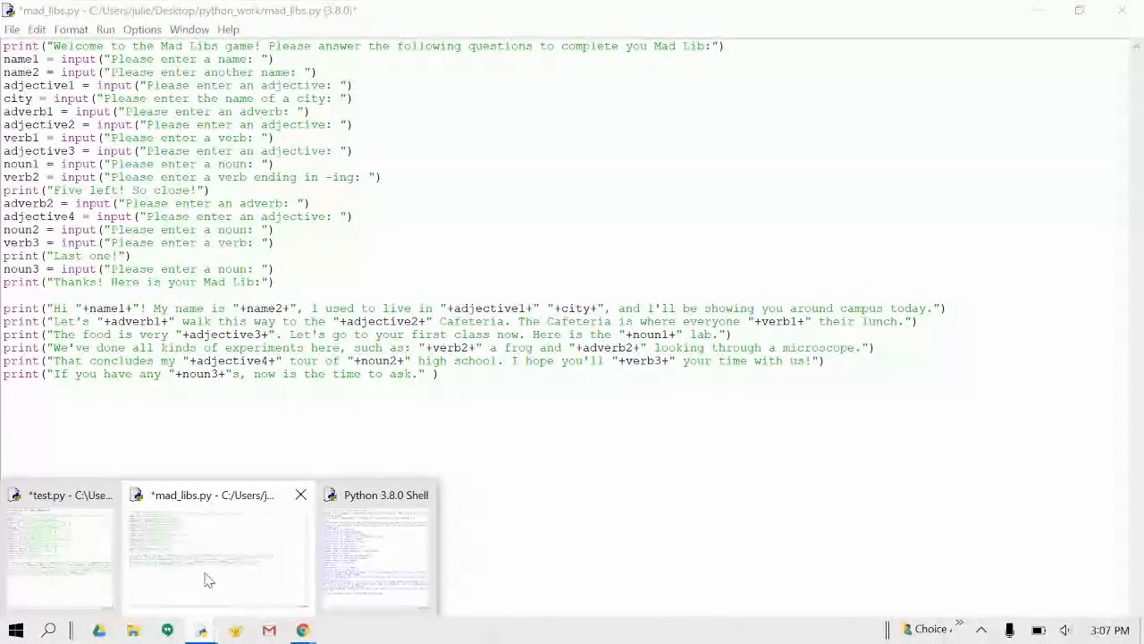
Step: Switch back to the Python 3.8.0 Shell window showing the earlier story output
click(373, 546)
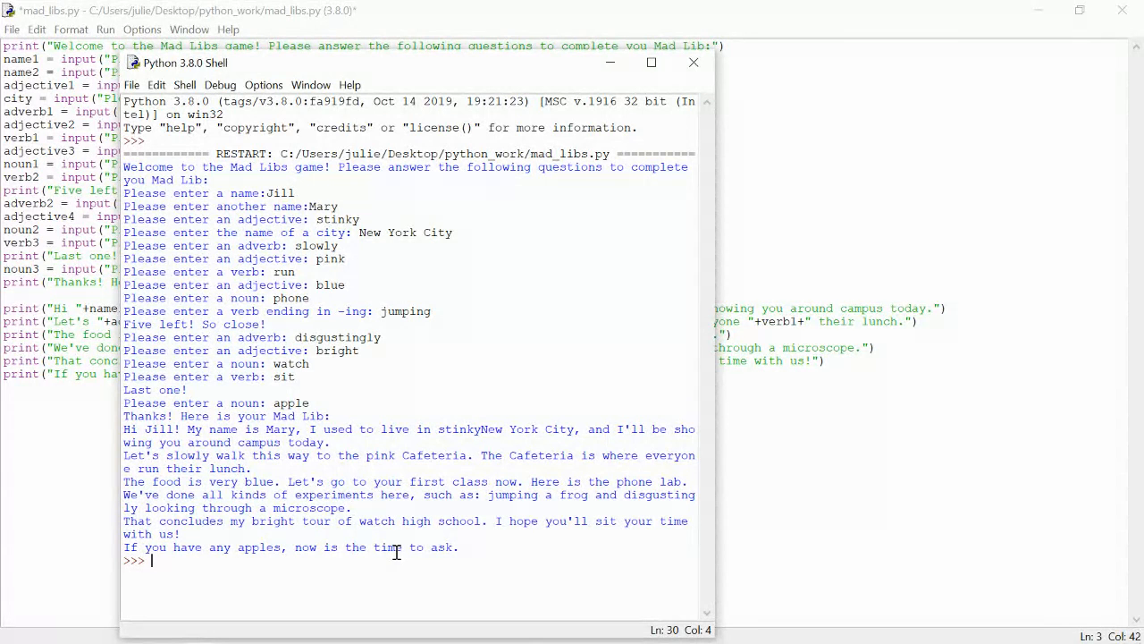
mouse_move(329, 386)
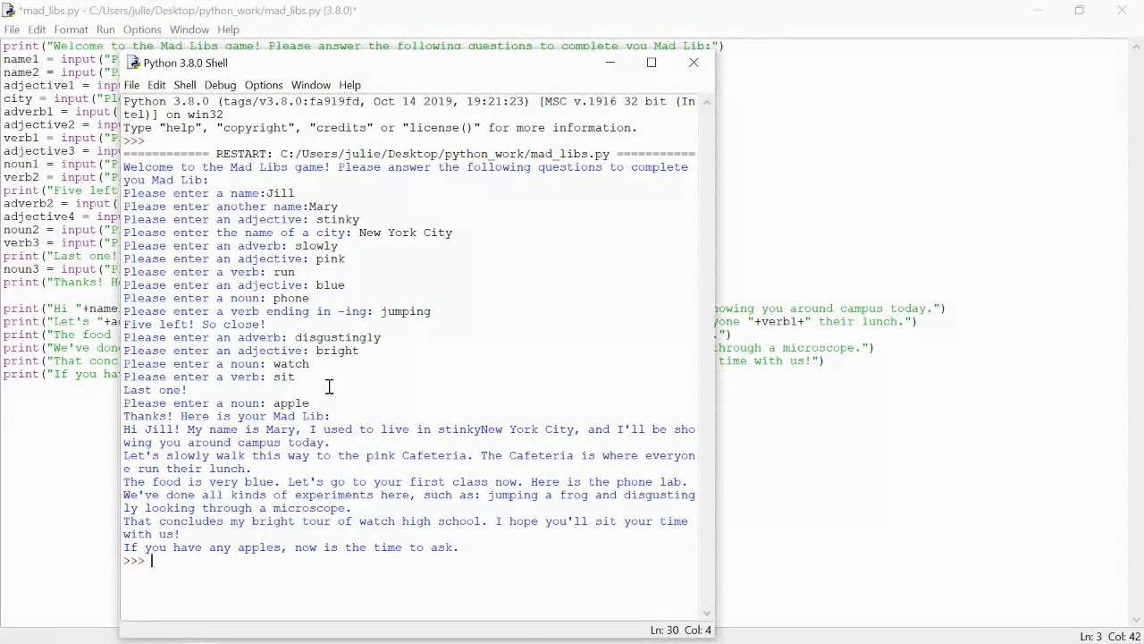
mouse_move(711, 361)
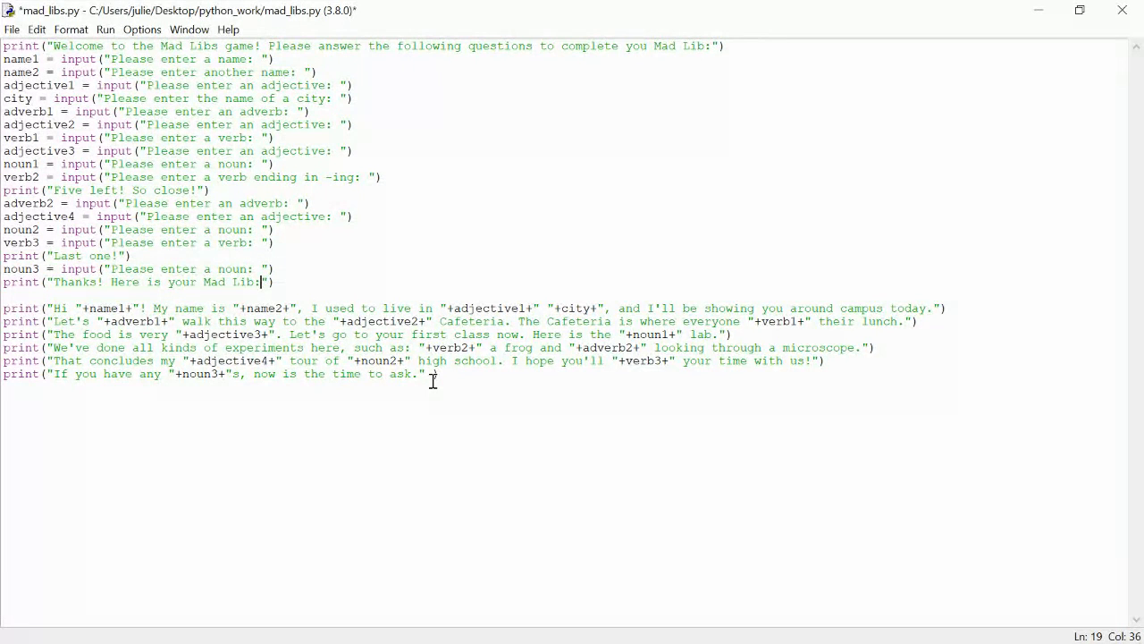
Step: Insert \n before the closing quote of the 'Thanks! Here is your Mad Lib:' message
text(\)
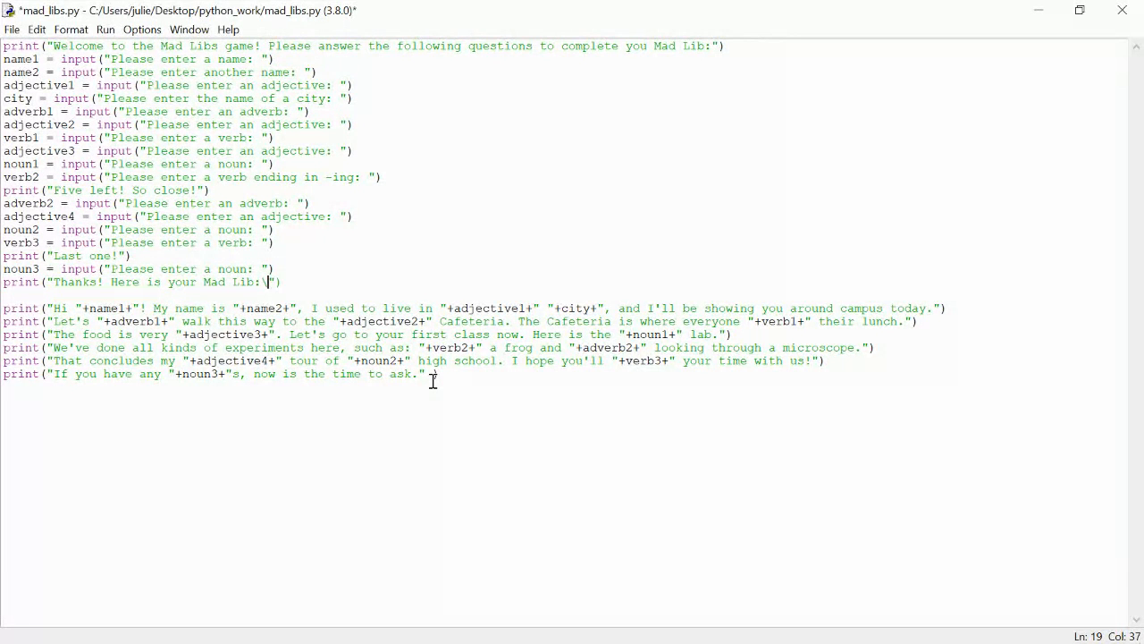
text(n)
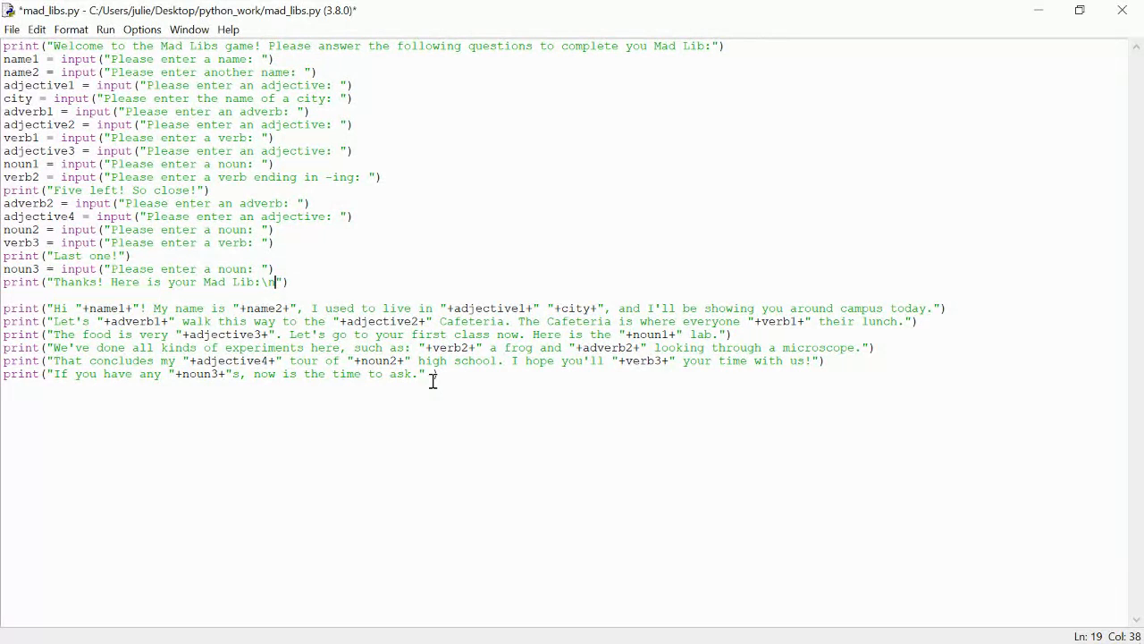